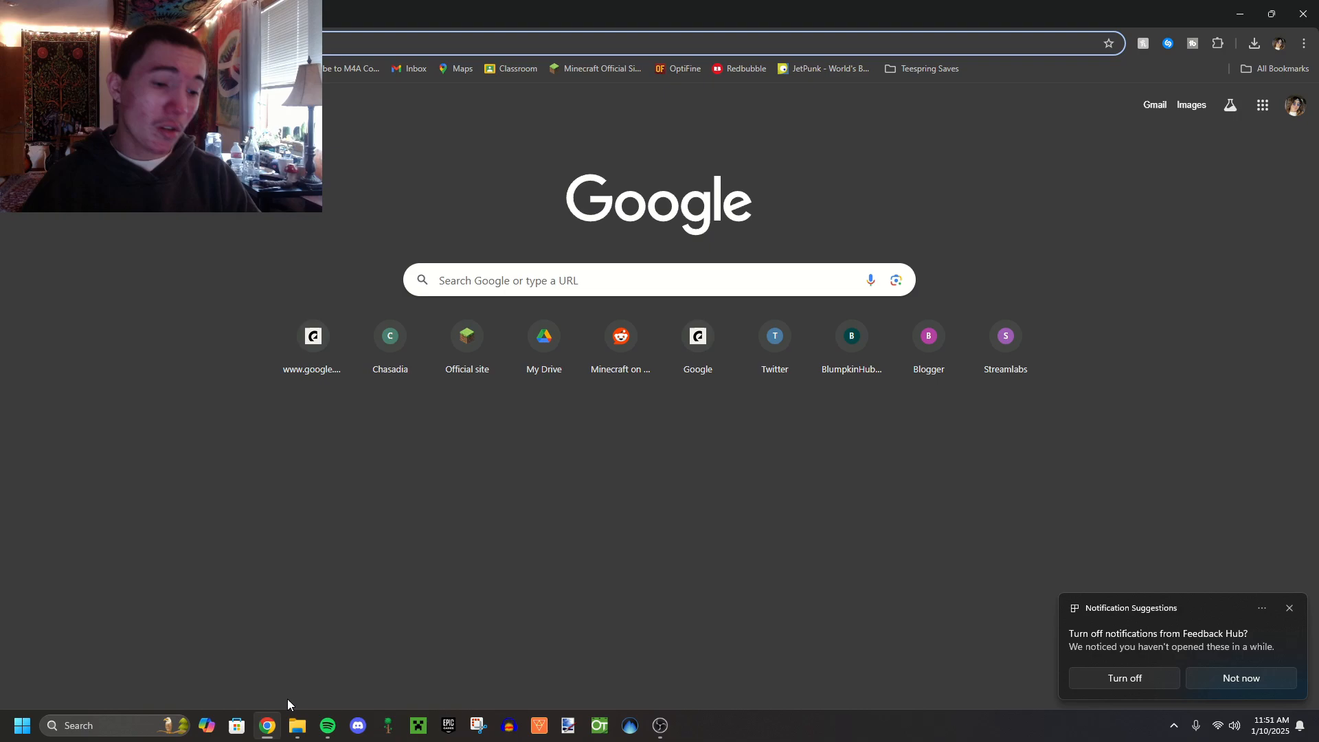
Step: Search Google for Ashampoo Burning Studio
{"action": "left_click", "coordinate": [1289, 608]}
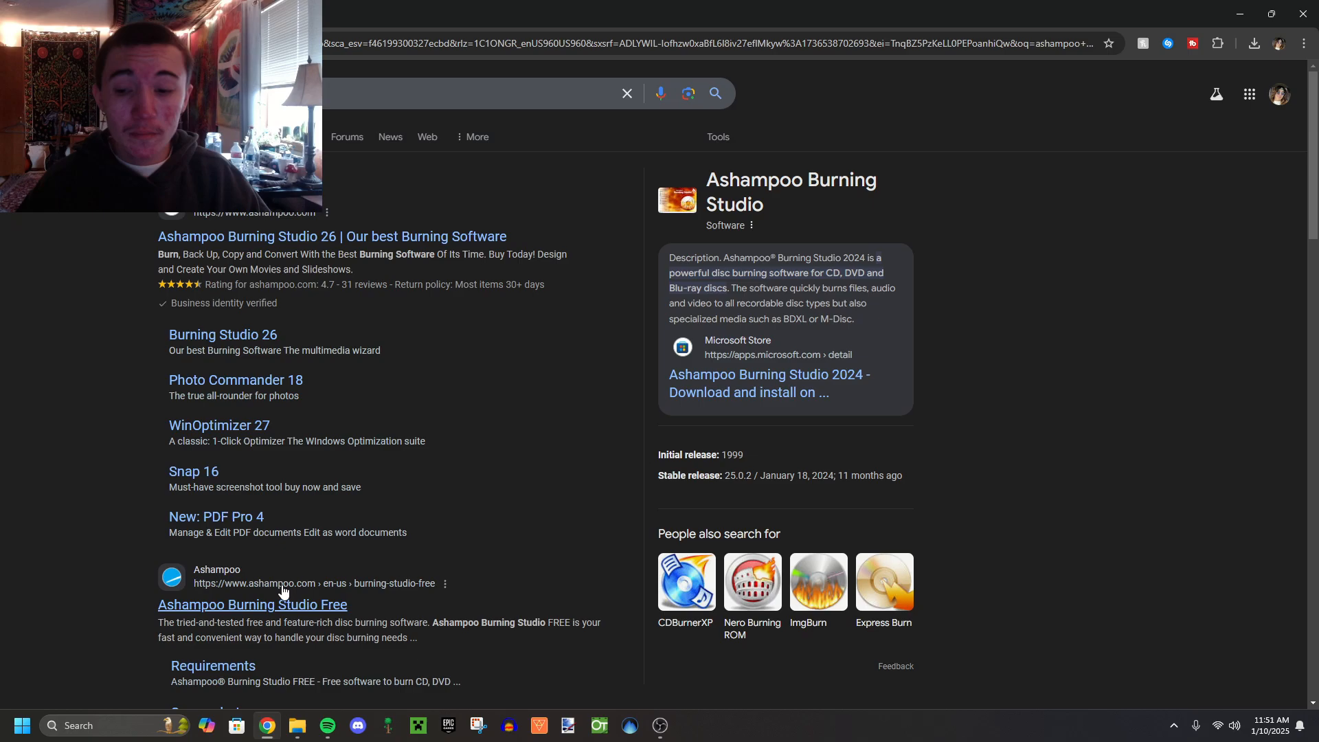
Step: Open the Ashampoo Burning Studio Free product page from the search results
{"action": "left_click", "coordinate": [253, 605]}
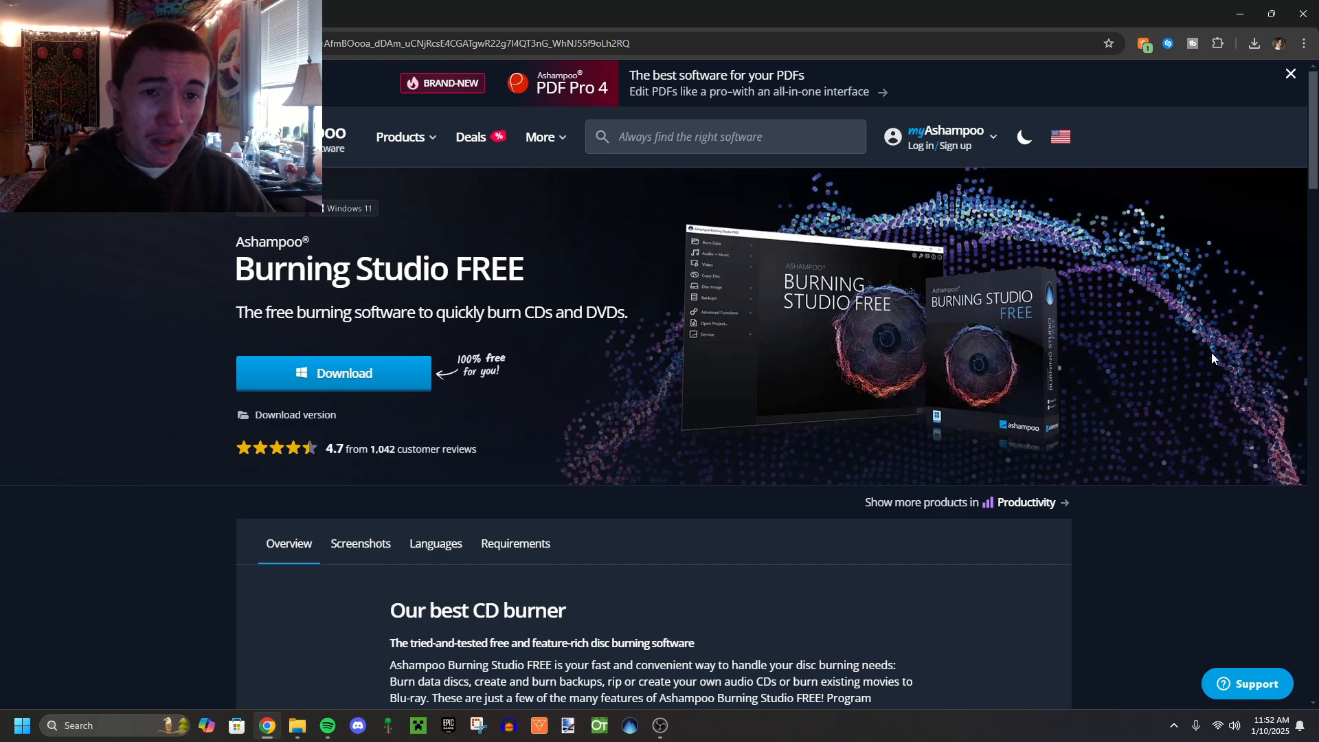
{"action": "mouse_move", "coordinate": [1198, 129]}
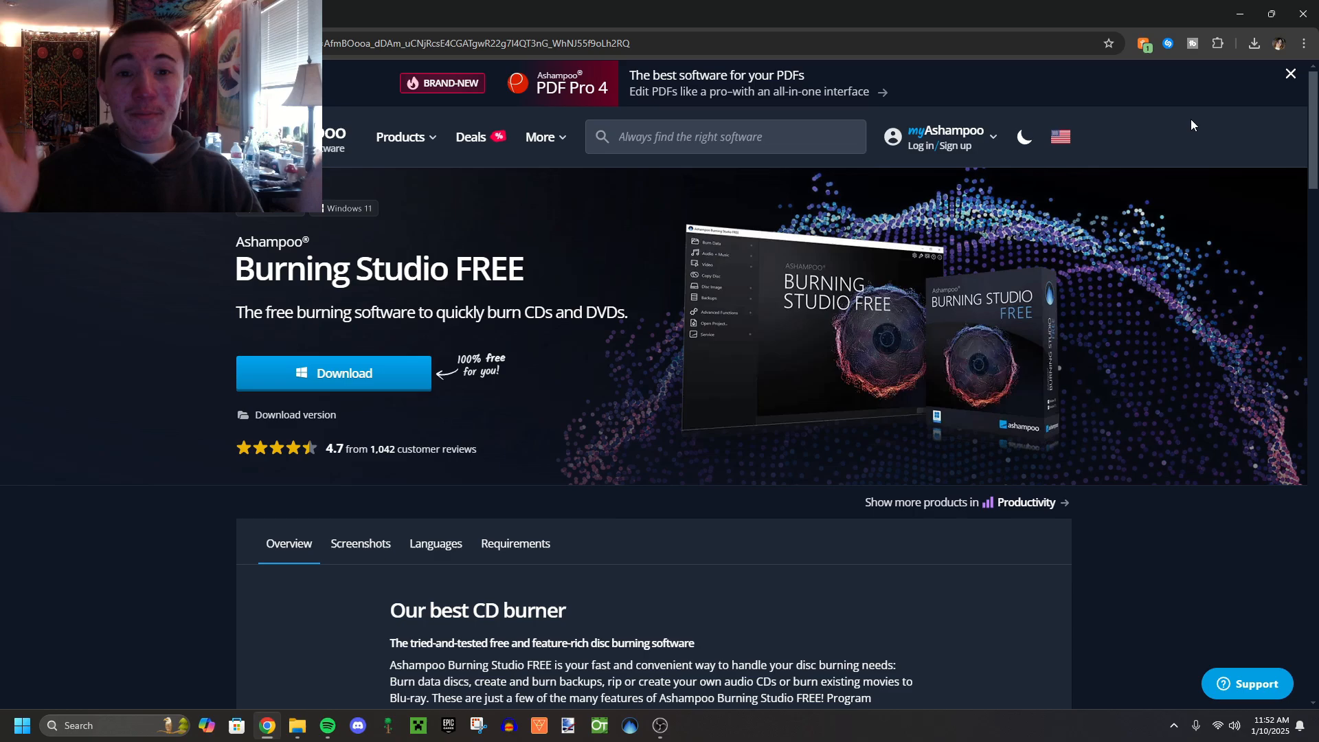
{"action": "mouse_move", "coordinate": [1129, 161]}
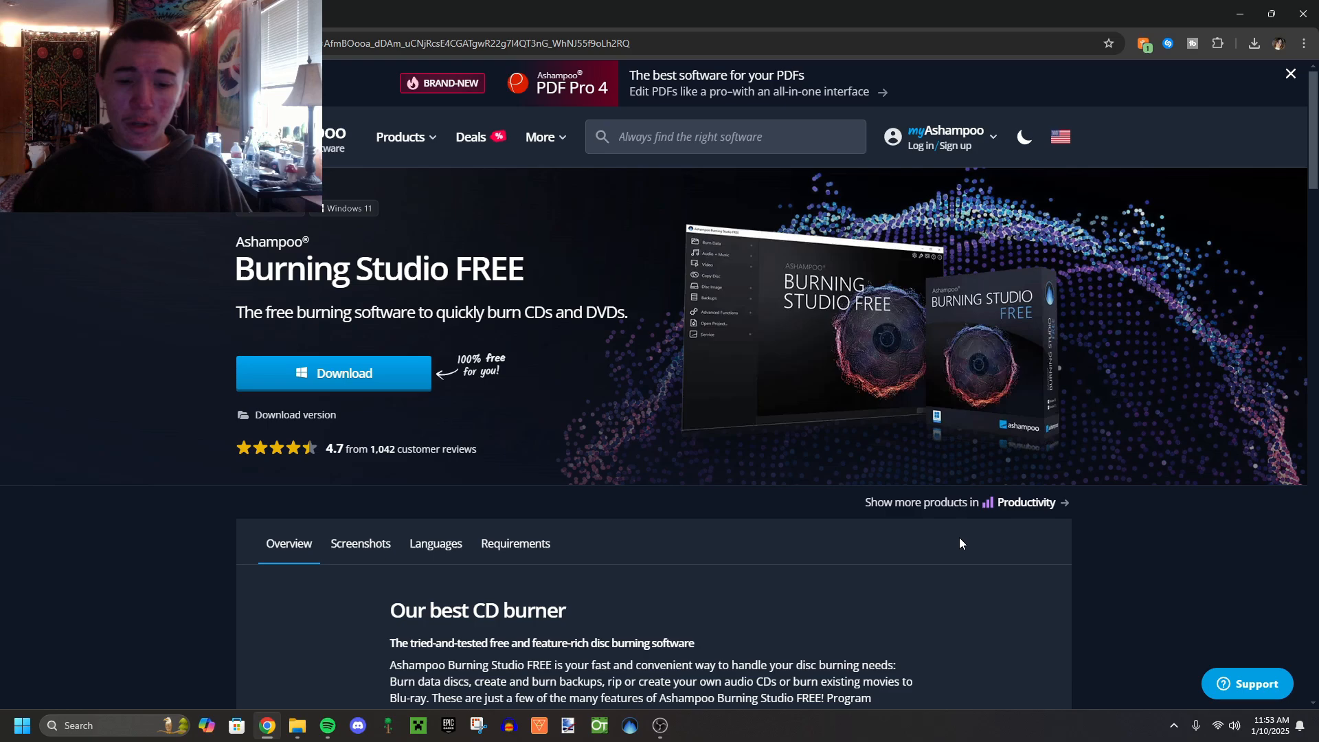
{"action": "mouse_move", "coordinate": [750, 614]}
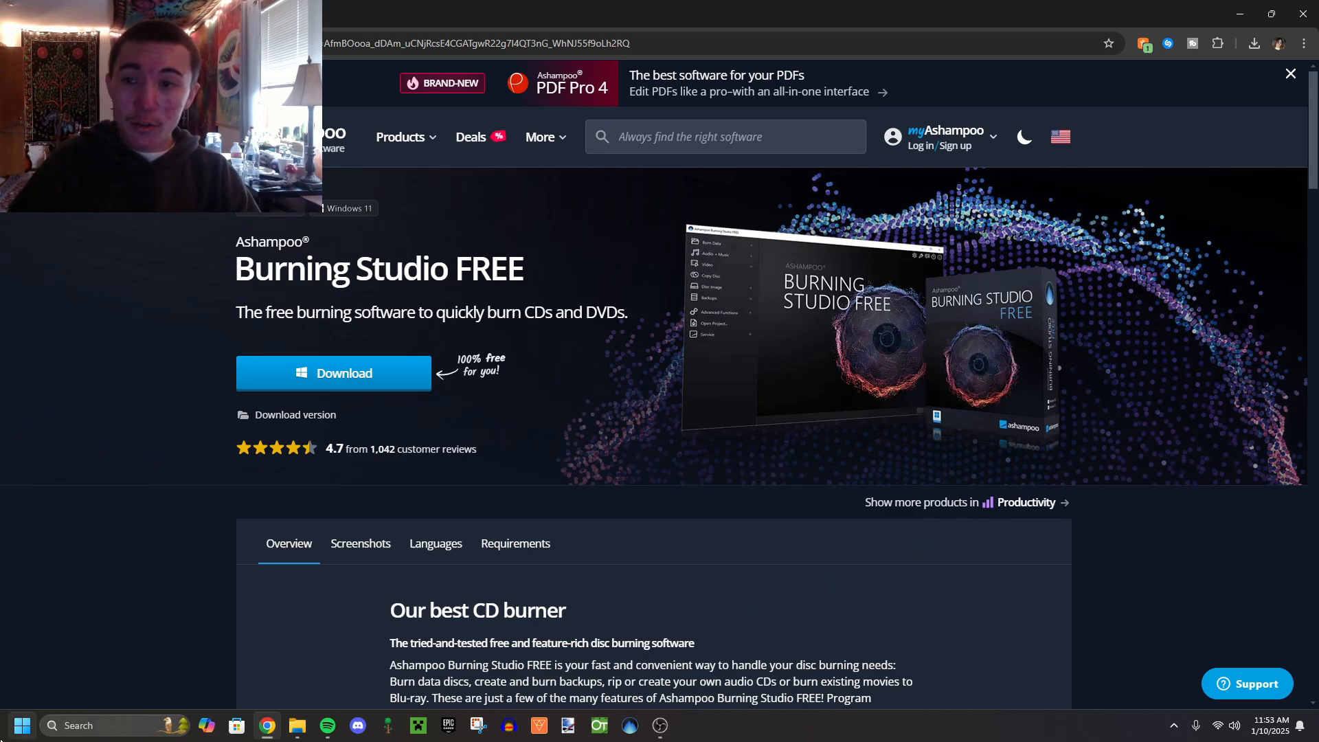
Step: Launch Ashampoo Burning Studio FREE from the Start menu by searching 'ash'
{"action": "type", "text": "a"}
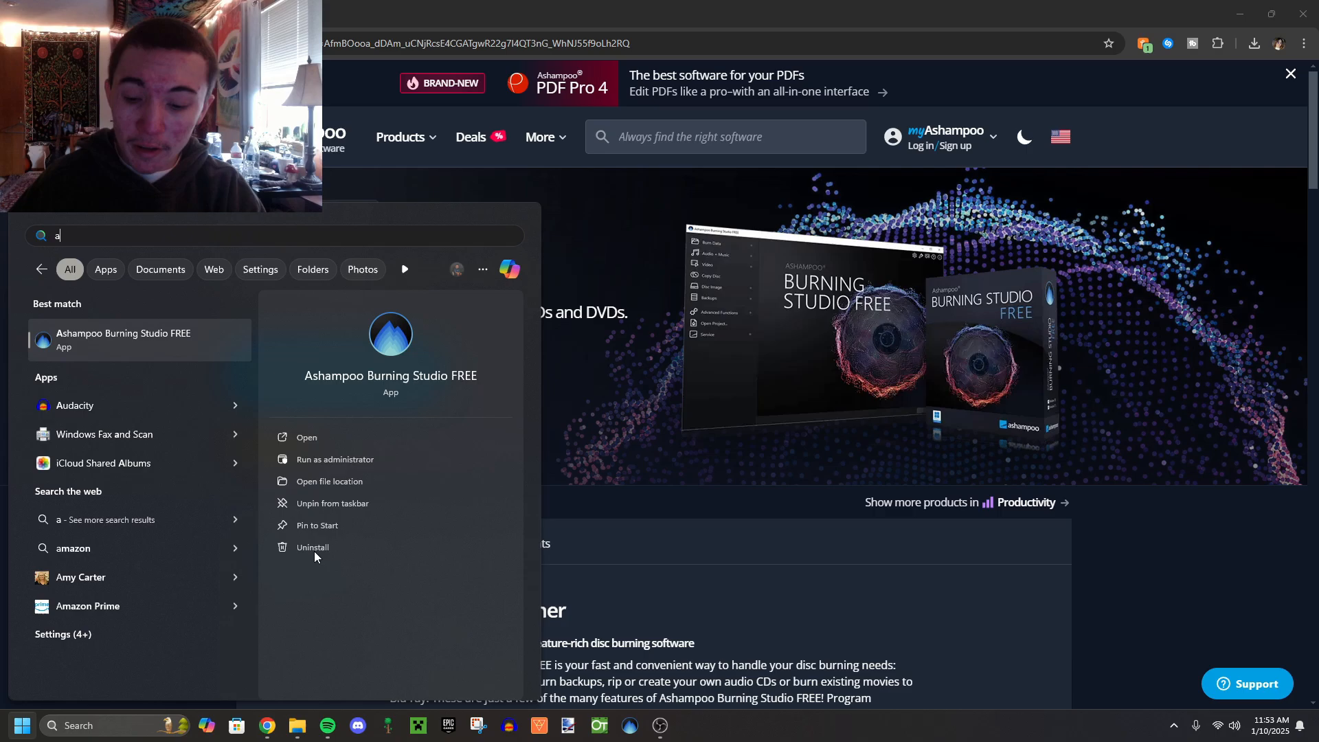
{"action": "type", "text": "sh"}
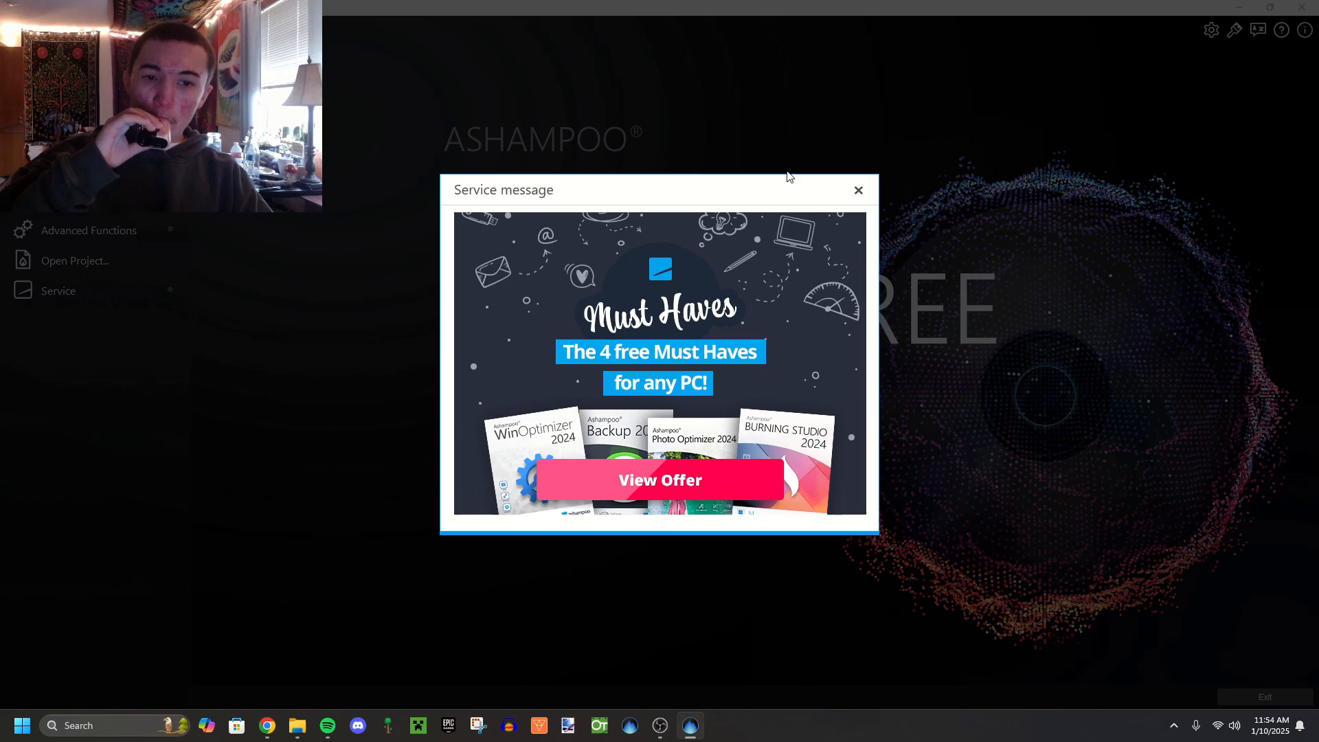
Step: Dismiss the promotional service message greeting the launch
{"action": "left_click", "coordinate": [857, 189]}
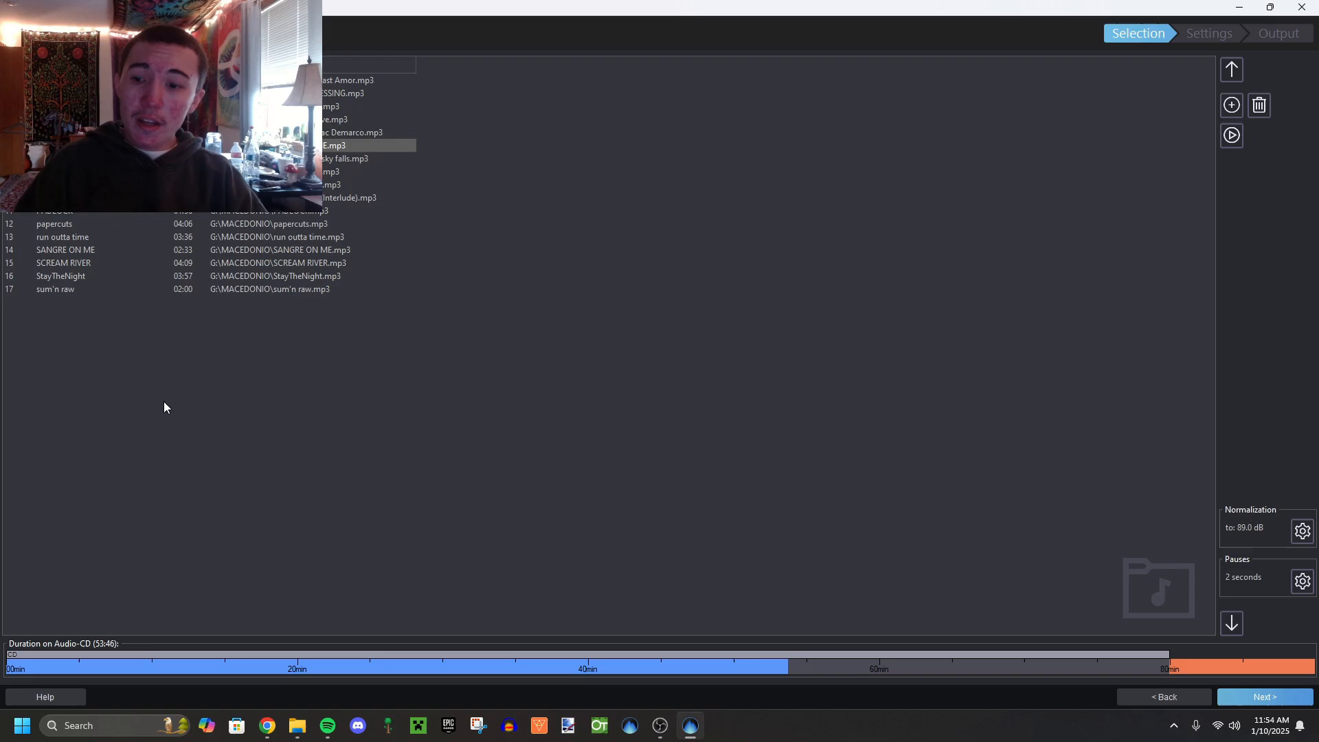
Step: Switch to Spotify and search 'ma' to look up a song
{"action": "left_click", "coordinate": [327, 725]}
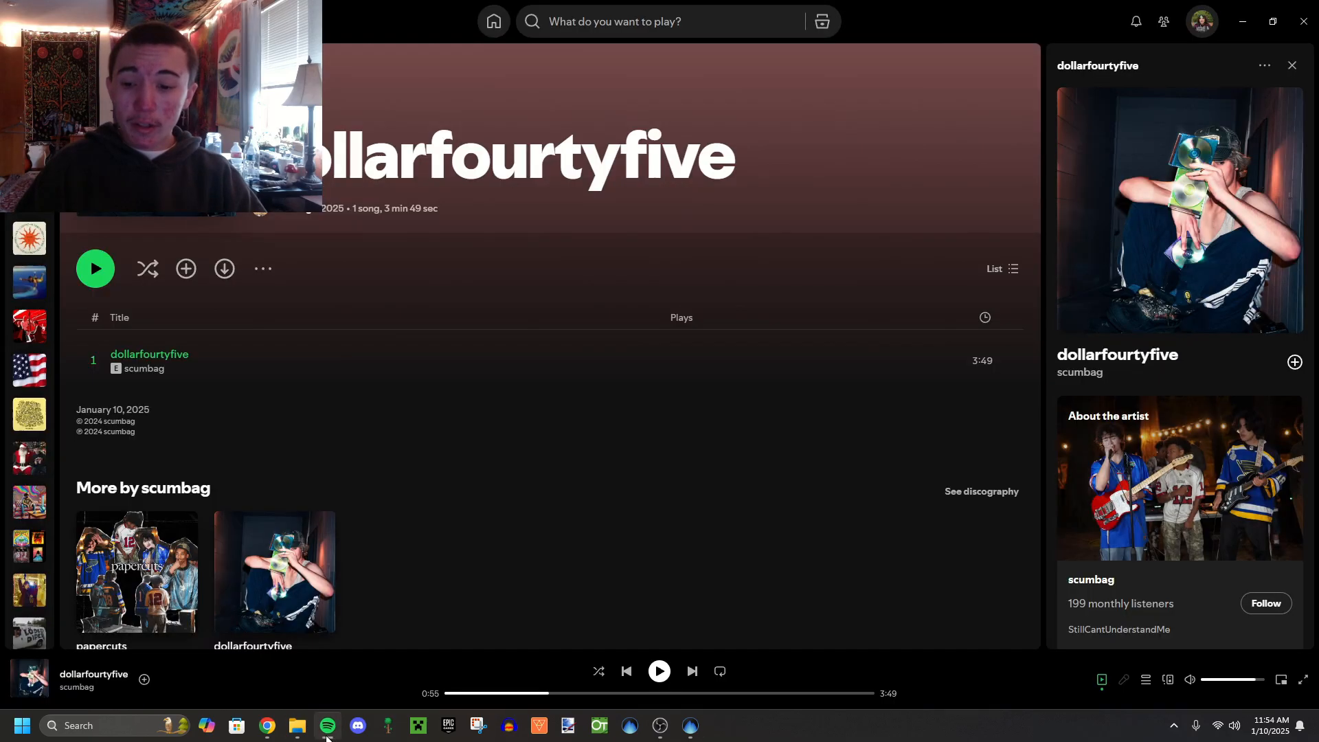
{"action": "left_click", "coordinate": [657, 22]}
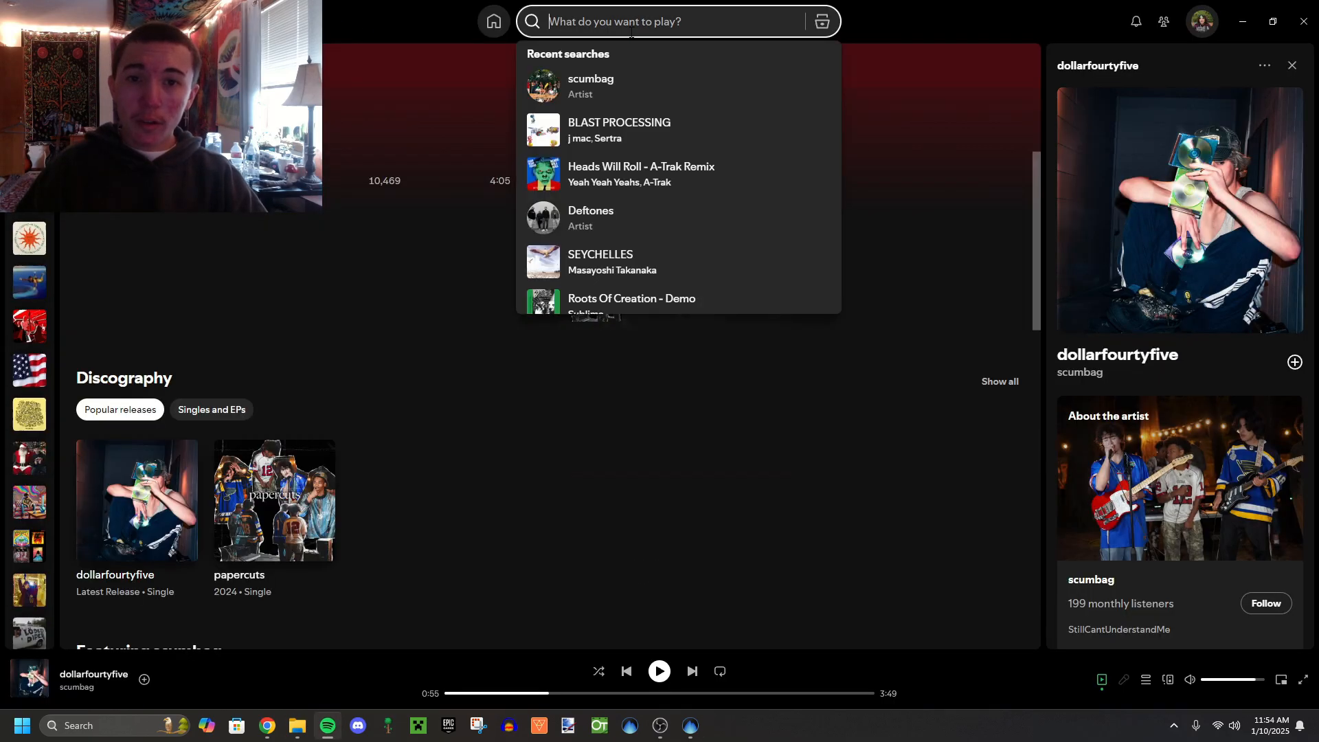
{"action": "type", "text": "ma"}
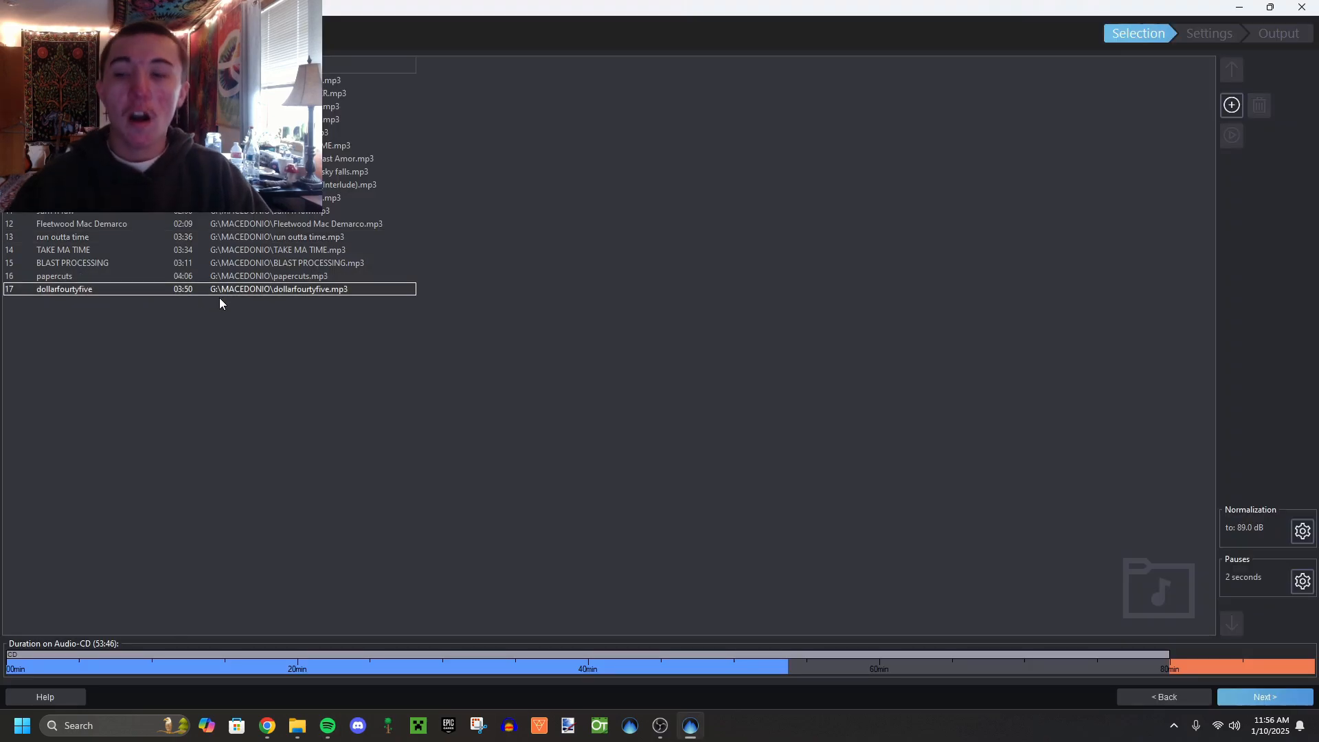
{"action": "mouse_move", "coordinate": [191, 312]}
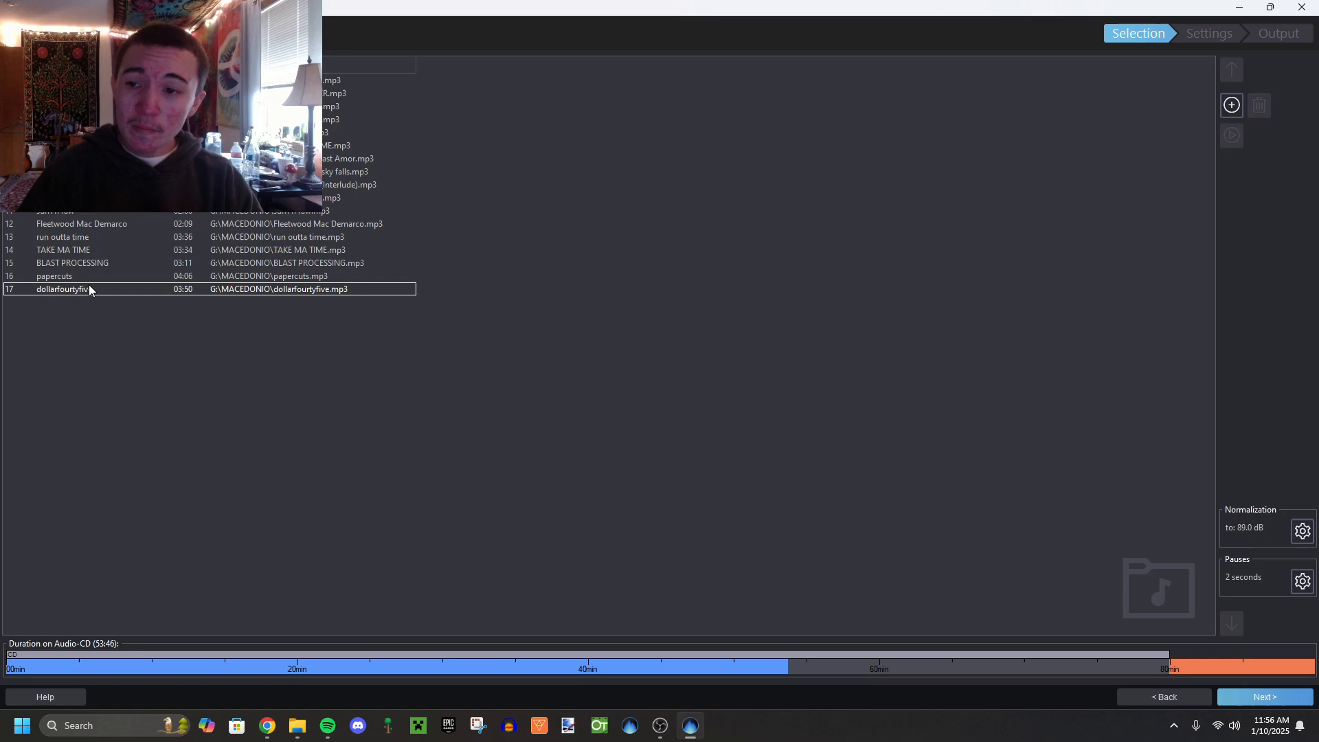
Step: Preview track 17, dollarfourtyfive, in the player and pause it
{"action": "left_click", "coordinate": [1232, 135]}
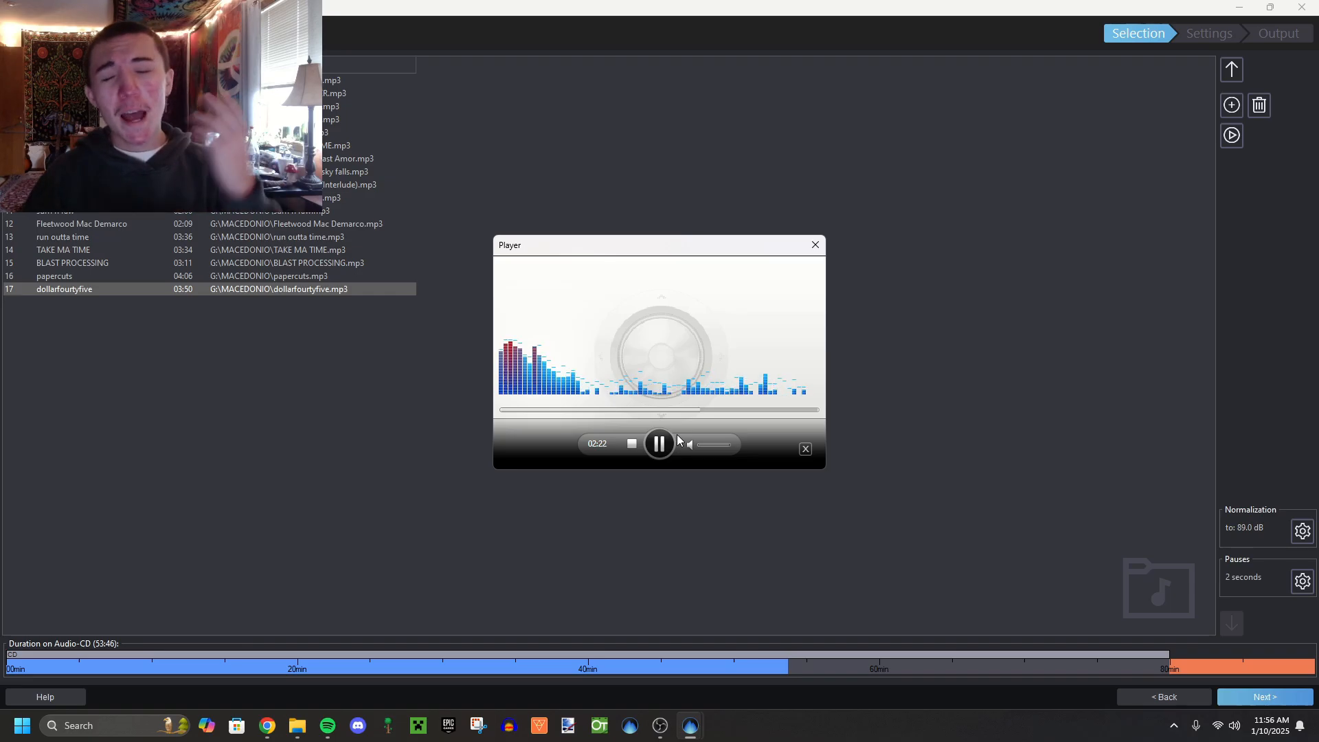
{"action": "left_click", "coordinate": [659, 444]}
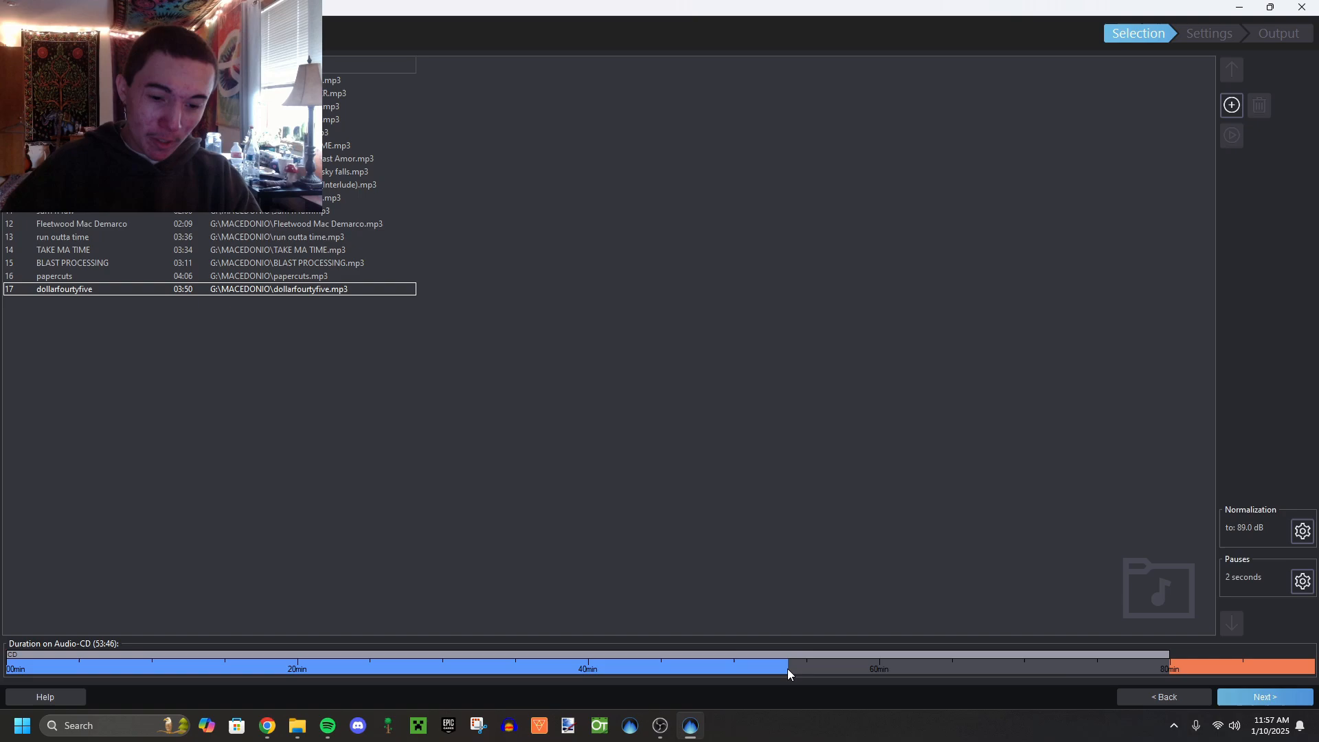
{"action": "mouse_move", "coordinate": [800, 673]}
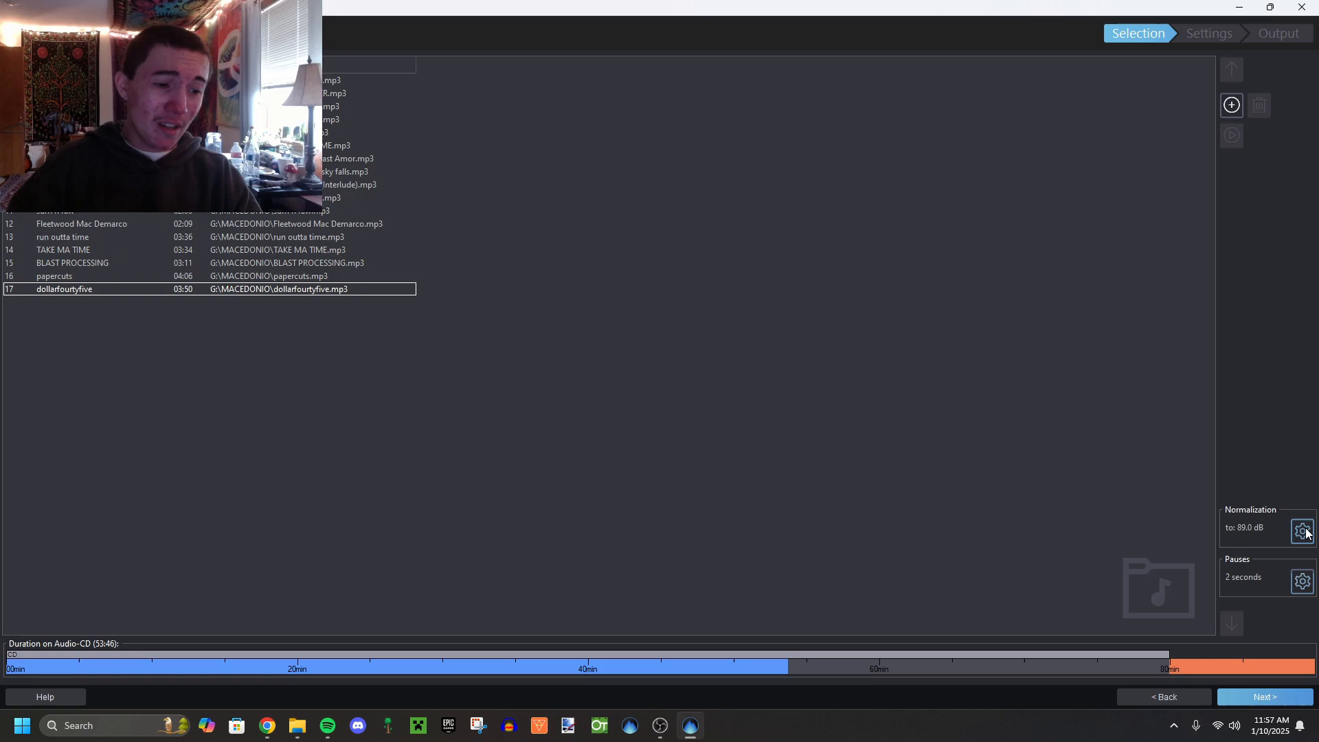
Step: Set the audio CD to no pauses between tracks, so Pauses reads None
{"action": "left_click", "coordinate": [1303, 580]}
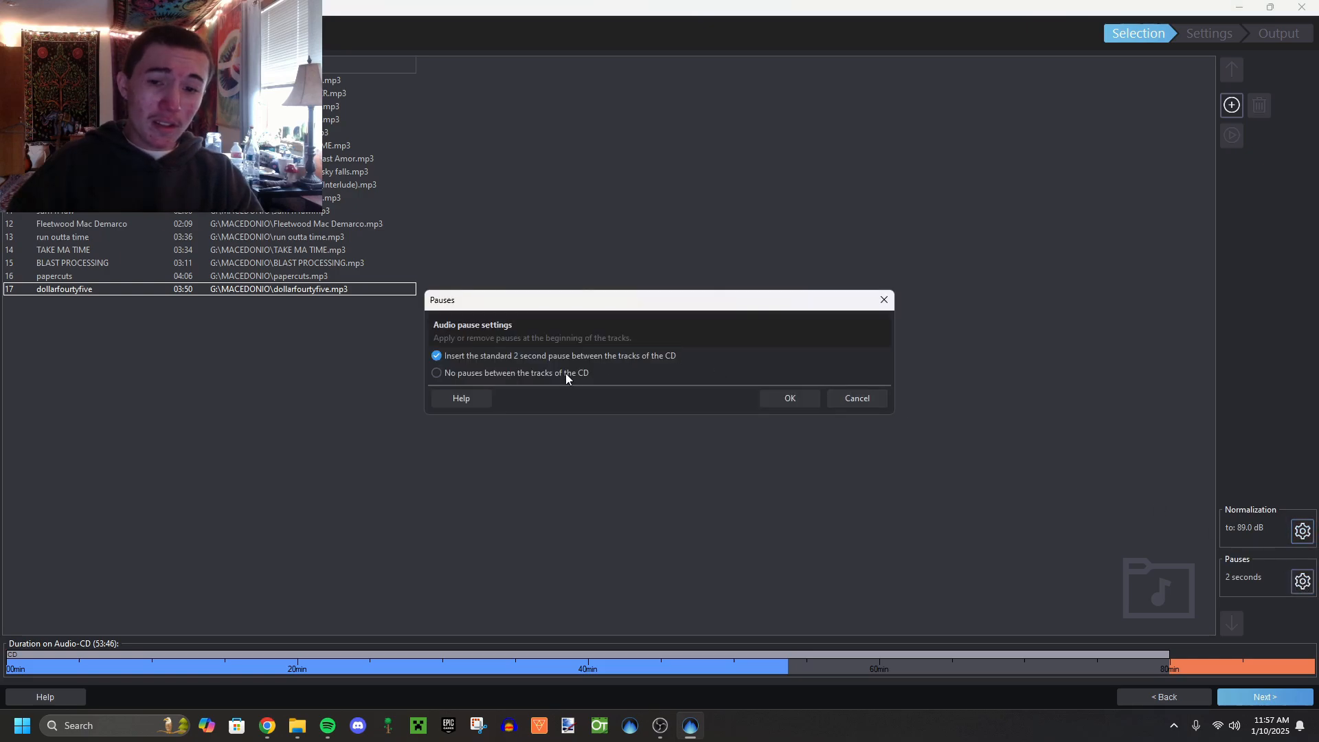
{"action": "mouse_move", "coordinate": [646, 384]}
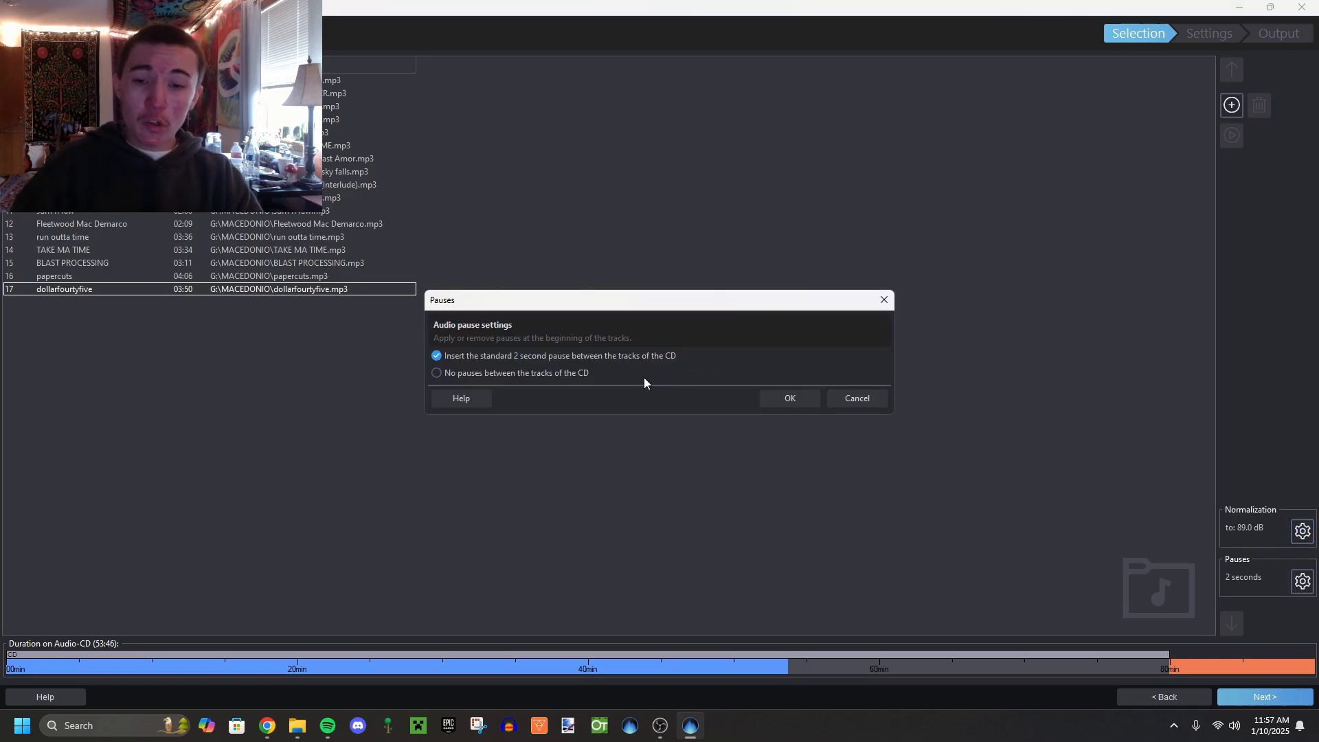
{"action": "left_click", "coordinate": [437, 374]}
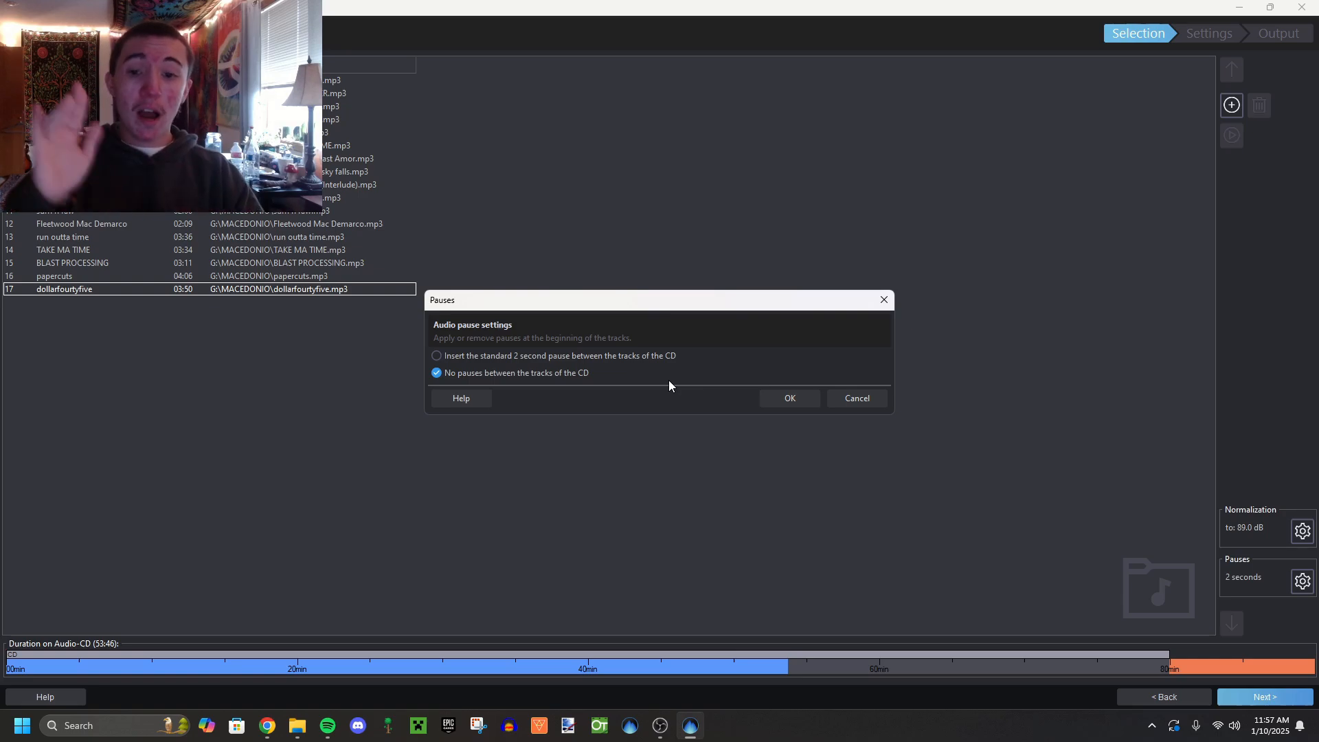
{"action": "left_click", "coordinate": [790, 398]}
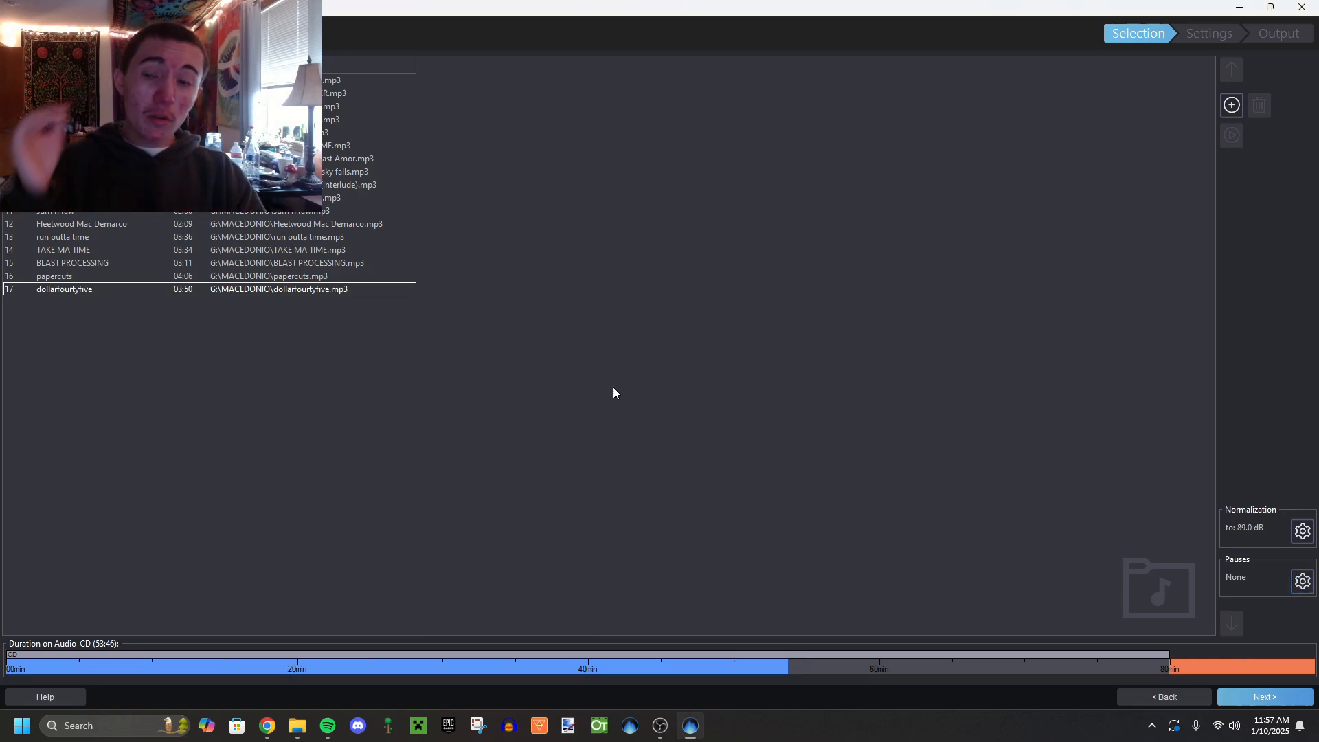
{"action": "mouse_move", "coordinate": [554, 330]}
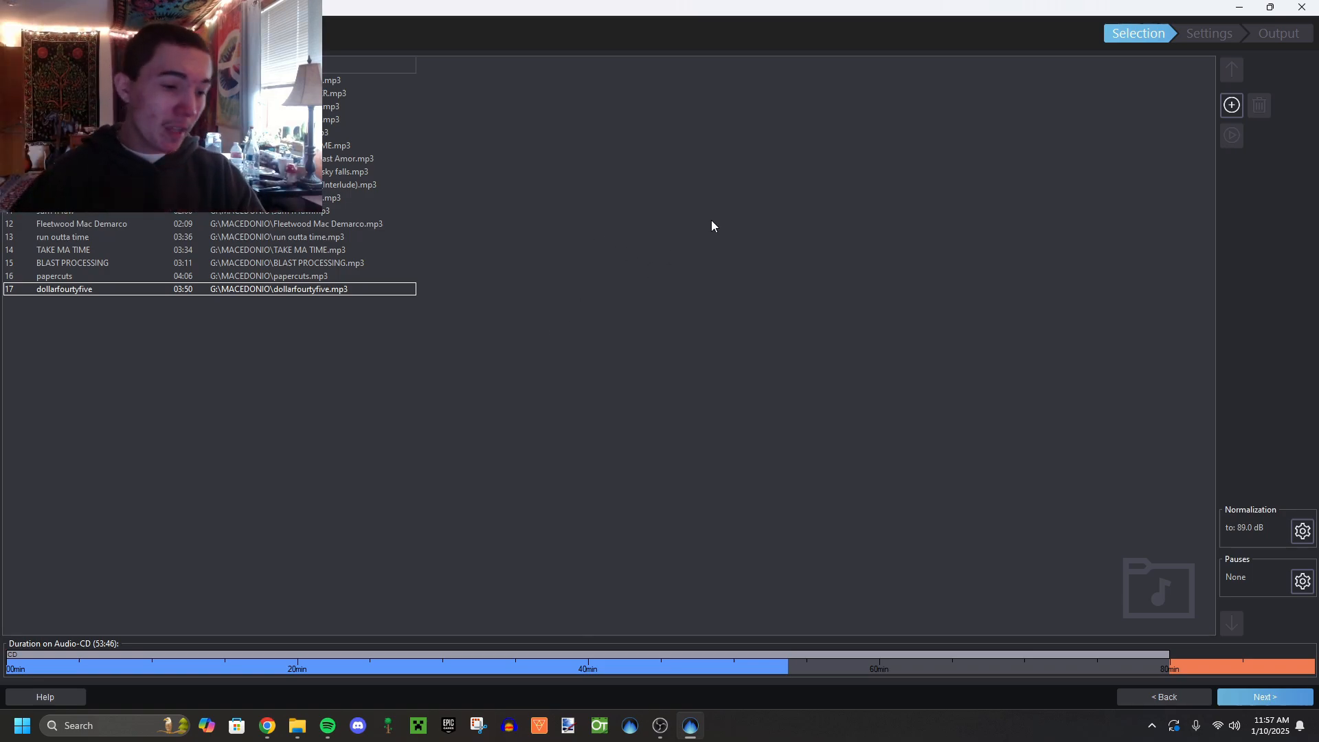
Step: Raise the volume normalization from 89.0 dB to 90.0 dB
{"action": "left_click", "coordinate": [1303, 530]}
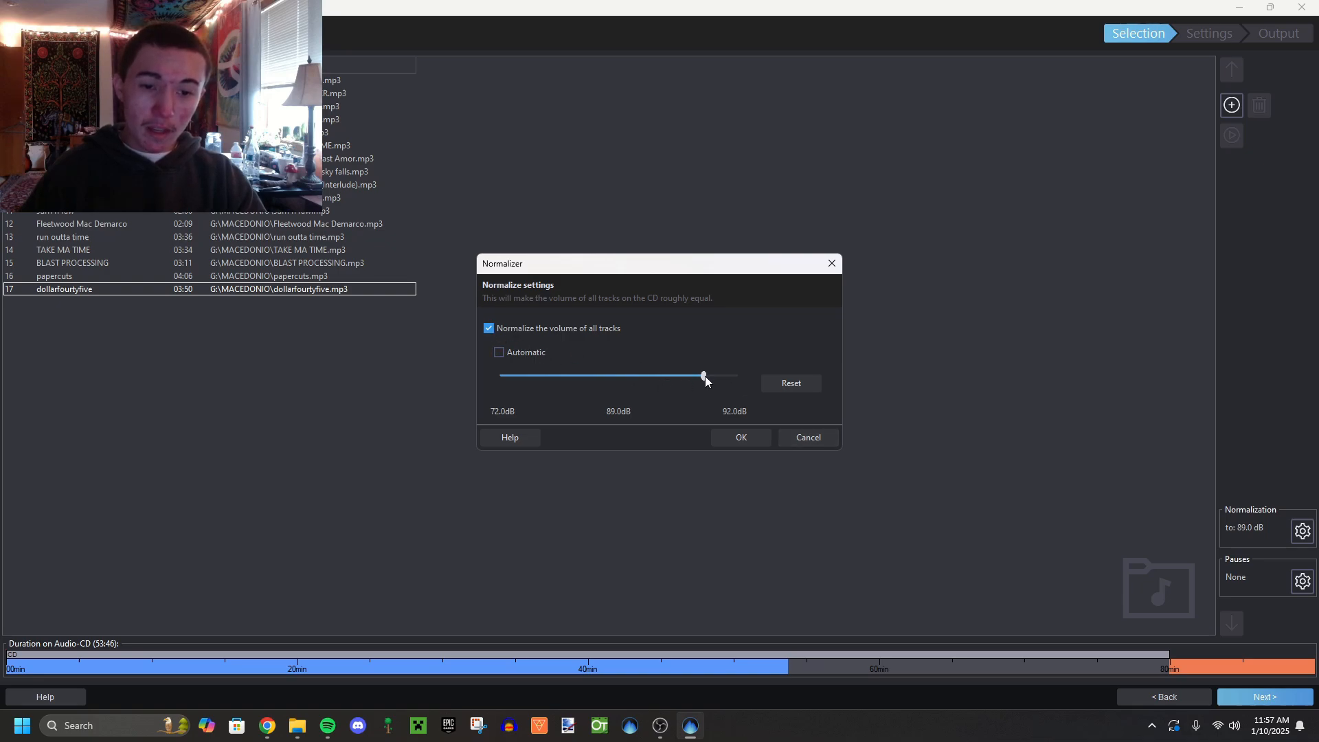
{"action": "left_click_drag", "start_coordinate": [703, 377], "coordinate": [714, 376]}
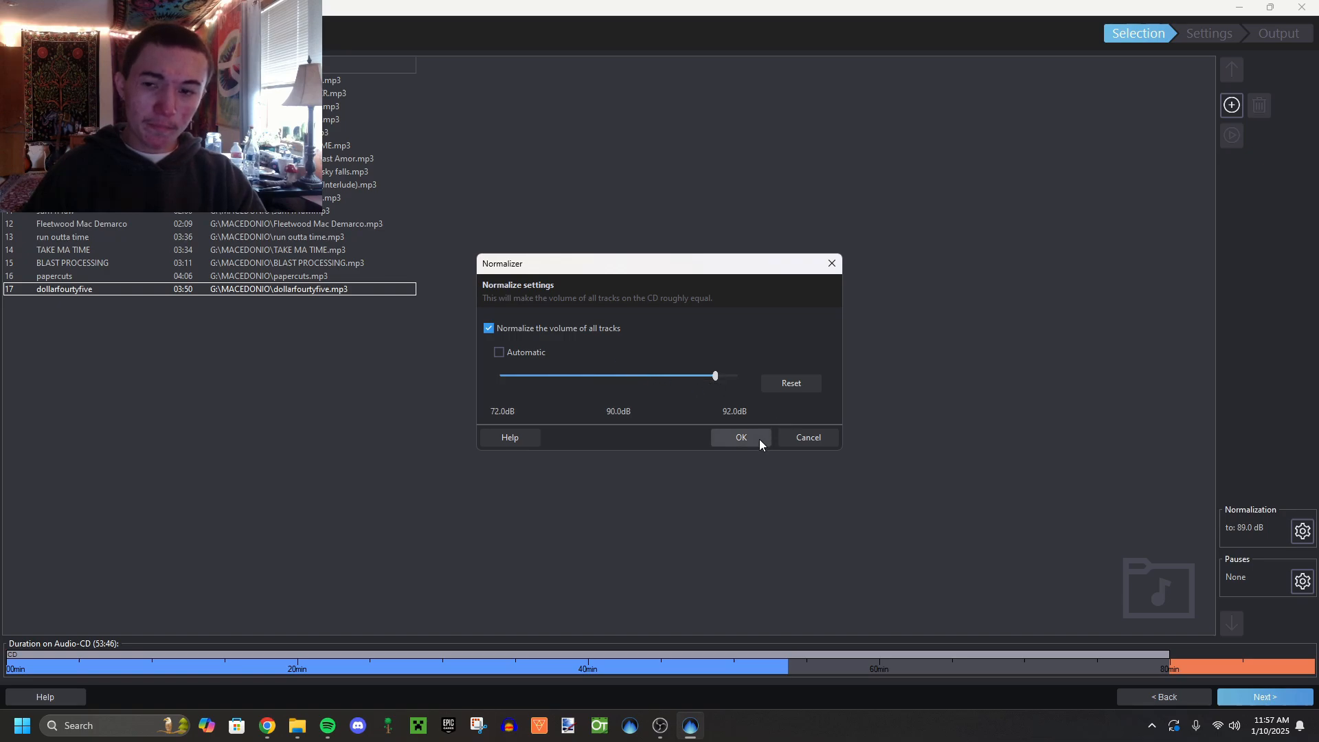
{"action": "left_click", "coordinate": [741, 437]}
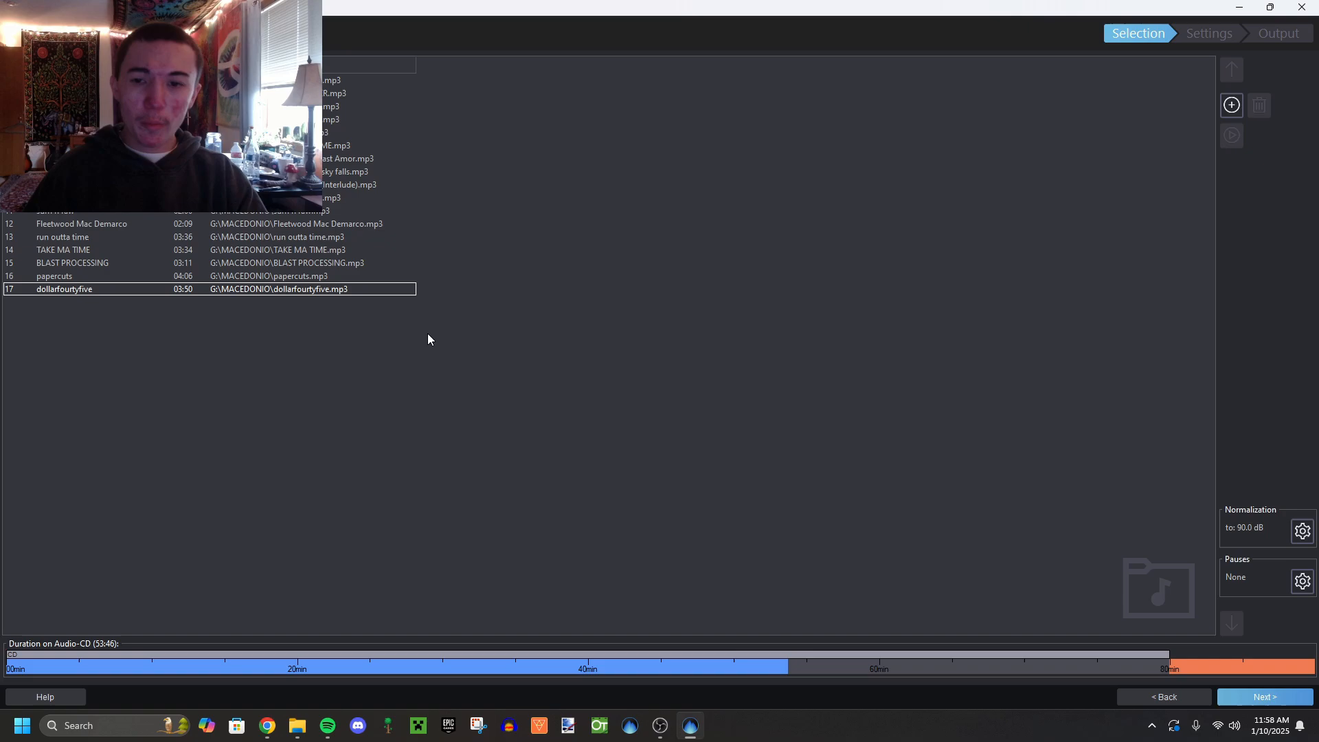
{"action": "mouse_move", "coordinate": [461, 314]}
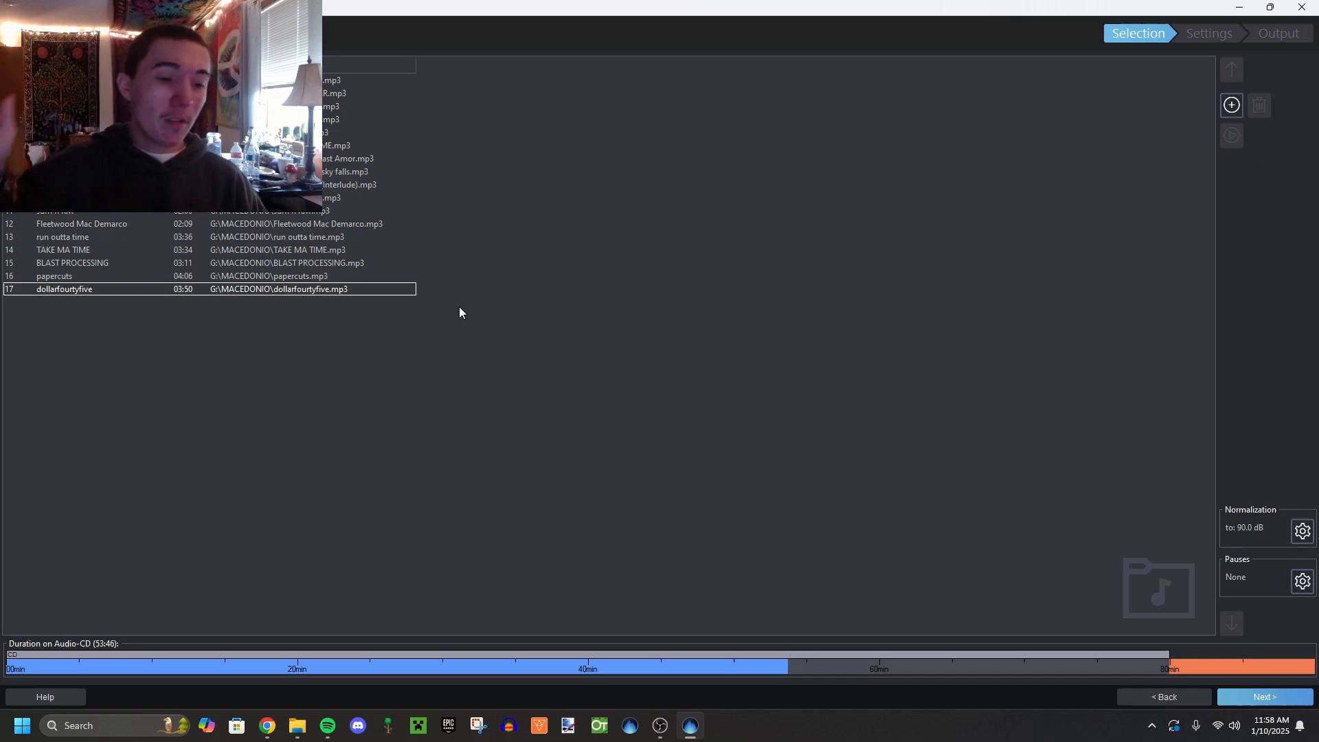
{"action": "mouse_move", "coordinate": [1263, 543]}
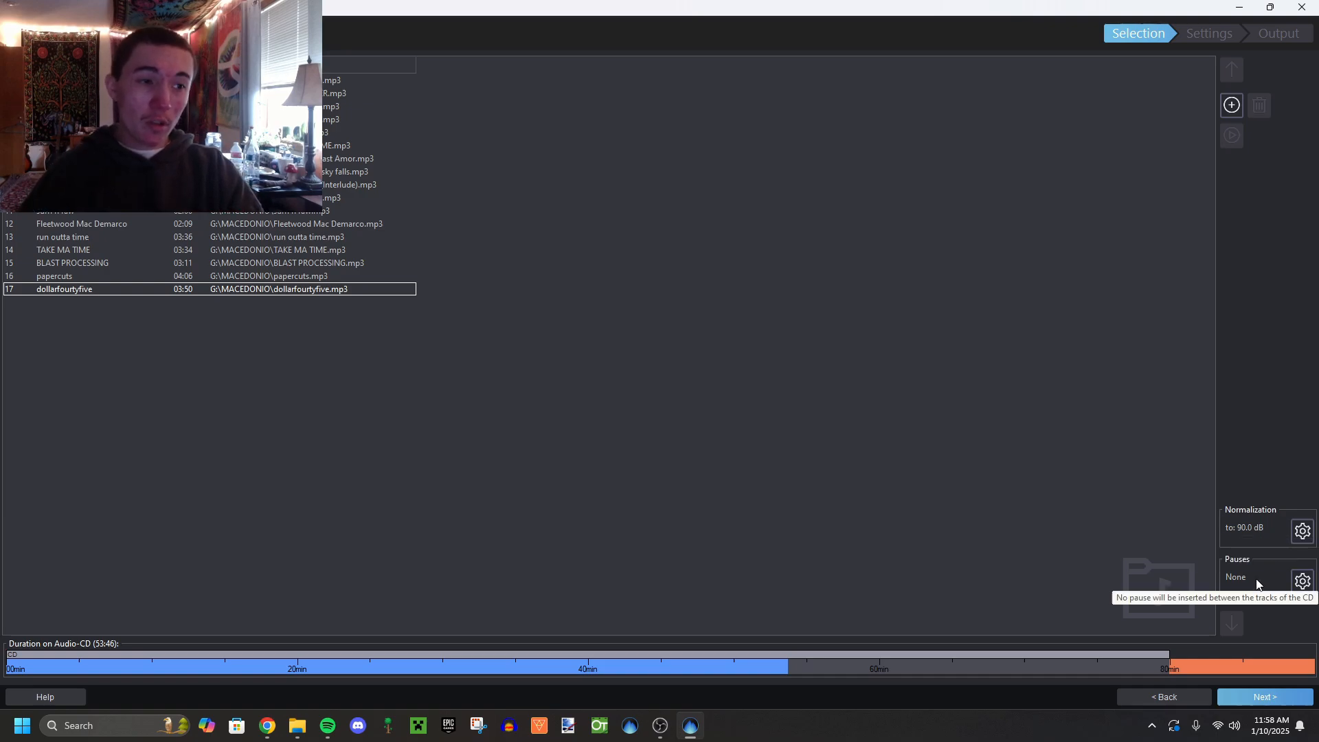
Step: Advance the 17-track project to the burn settings stage
{"action": "left_click", "coordinate": [1265, 697]}
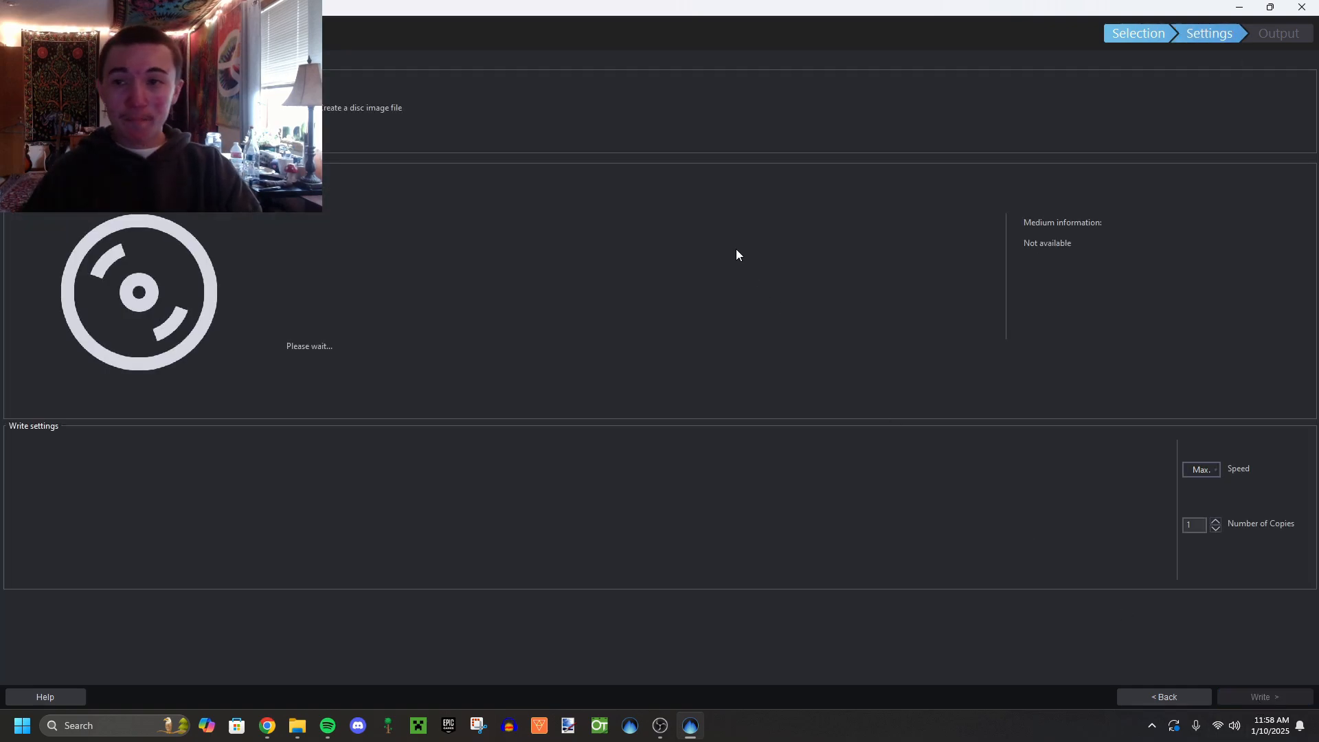